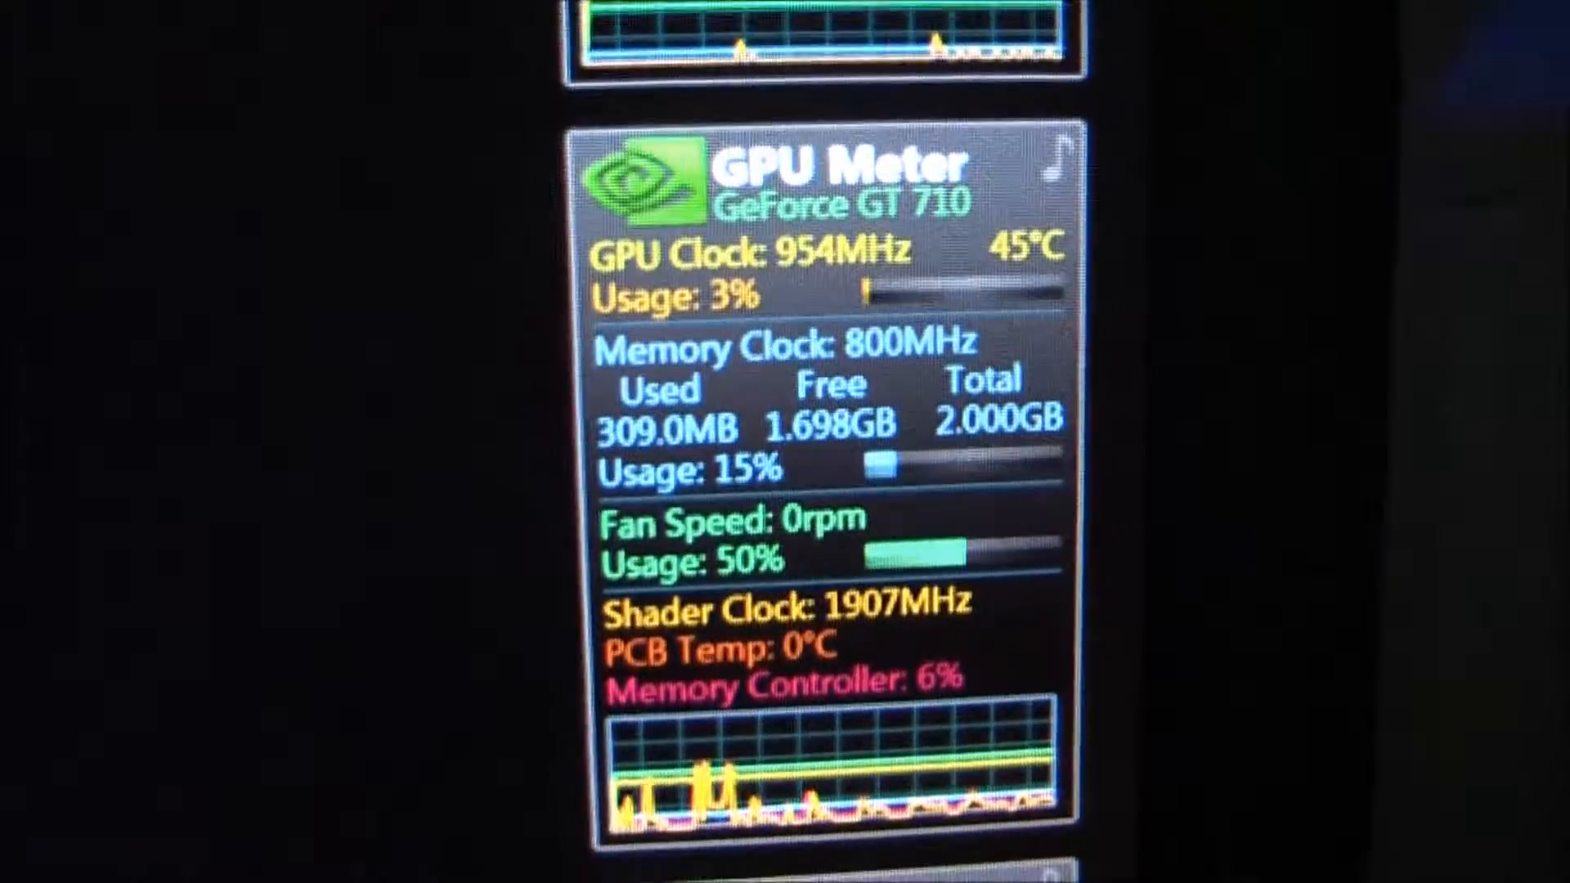
scroll(down, 3)
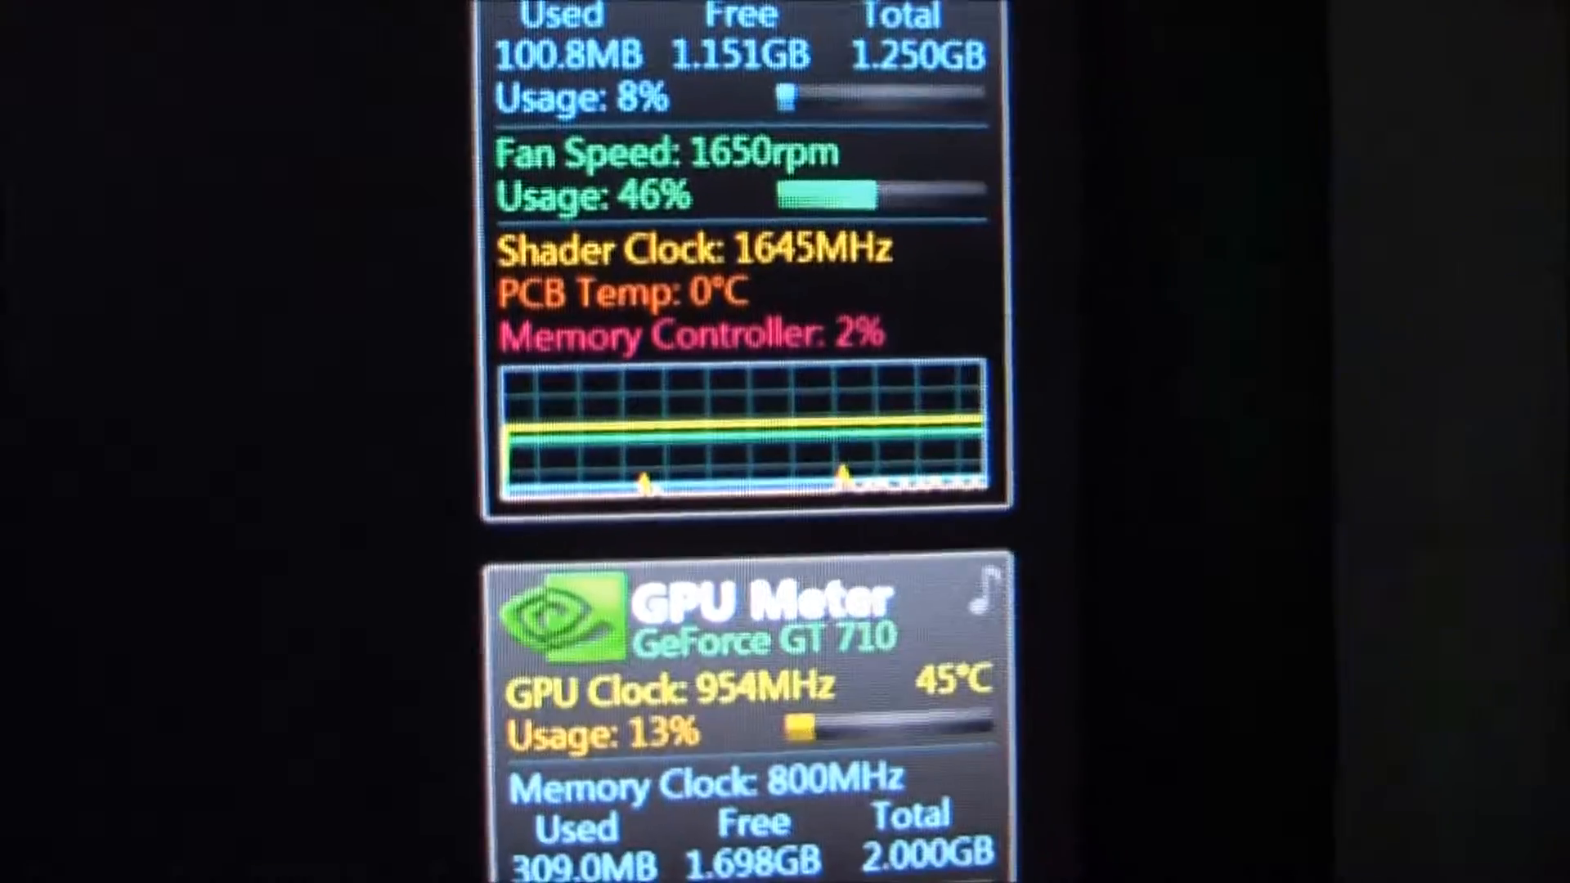
scroll(down, 3)
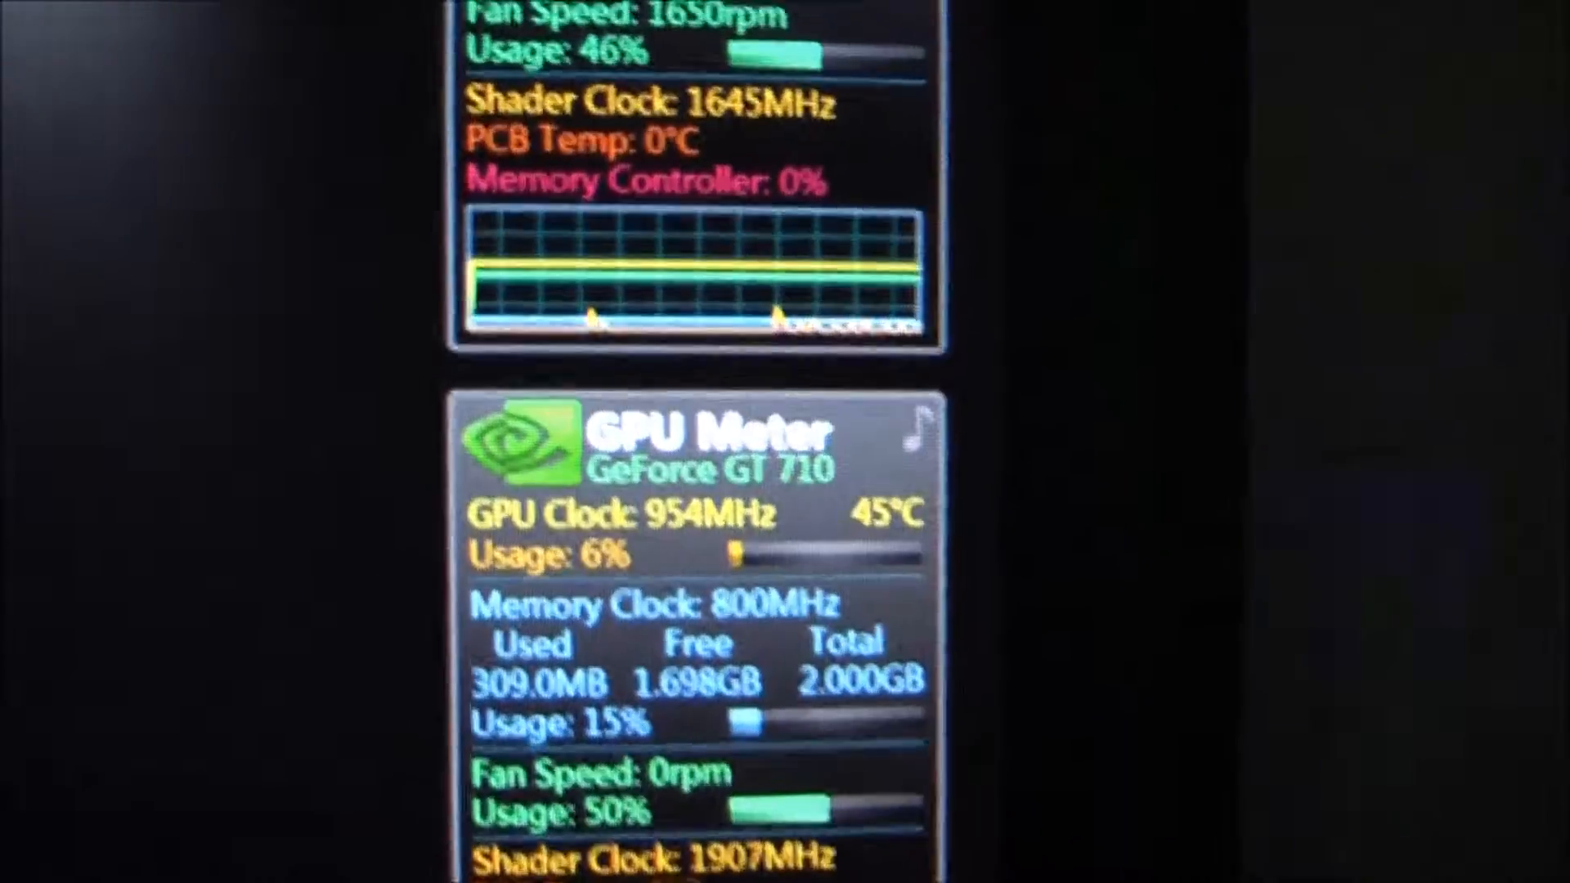